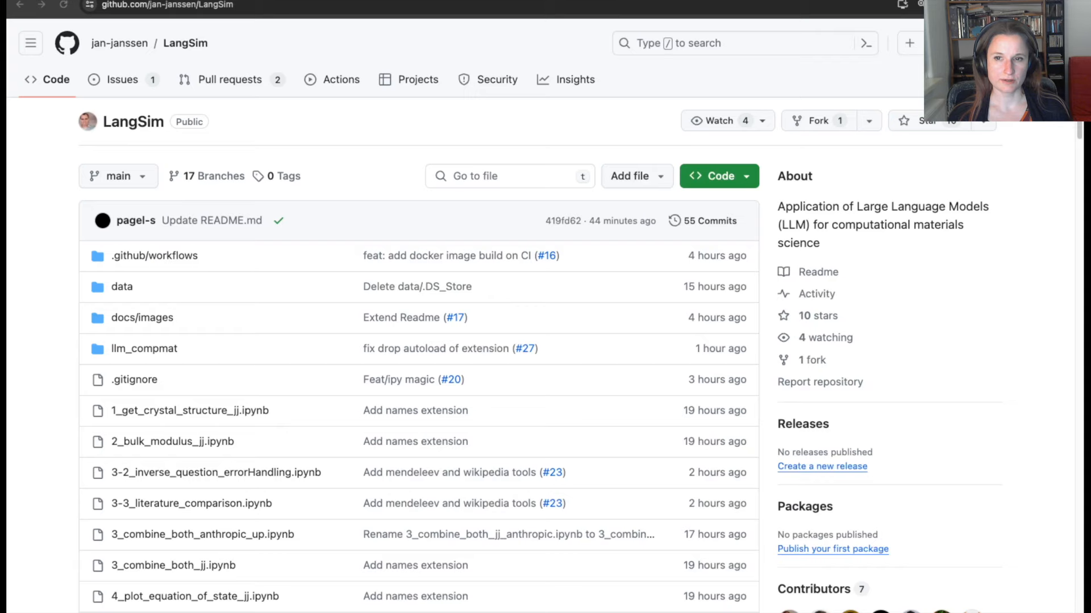
Step: Scroll the LangSim GitHub page down to the README with its launch badges
scroll("down", 3)
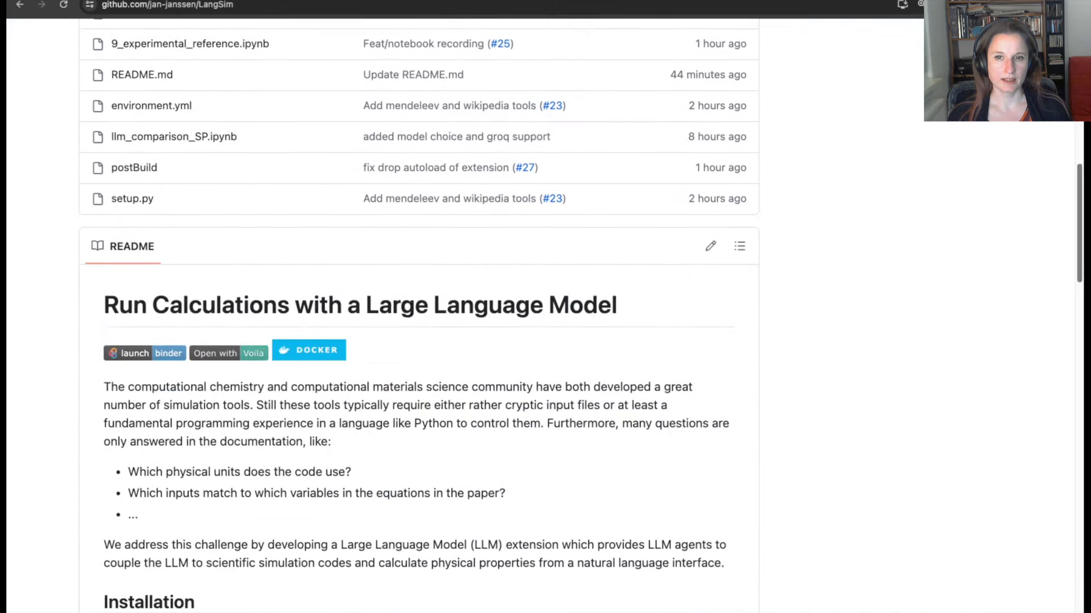
mouse_move(157, 368)
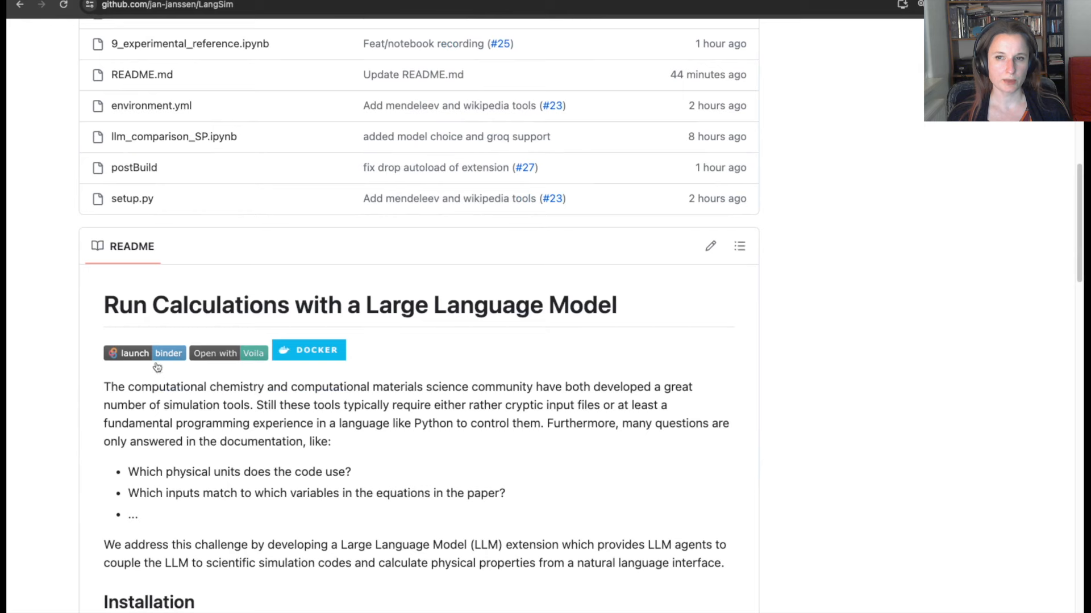
Step: Launch the repository on Binder to load 9_experimental_reference.ipynb in JupyterLab
left_click(144, 353)
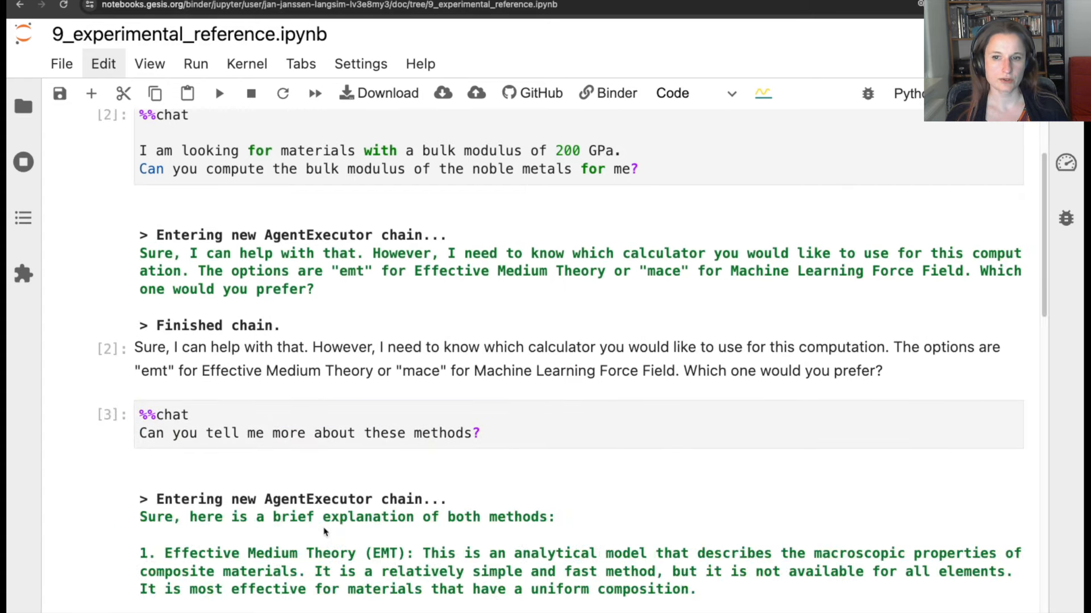
Step: Choose EMT in the chat and view the moduli: Ag 100.15, Au 173.86, Pt 278.20 GPa
type("Ok, let's t")
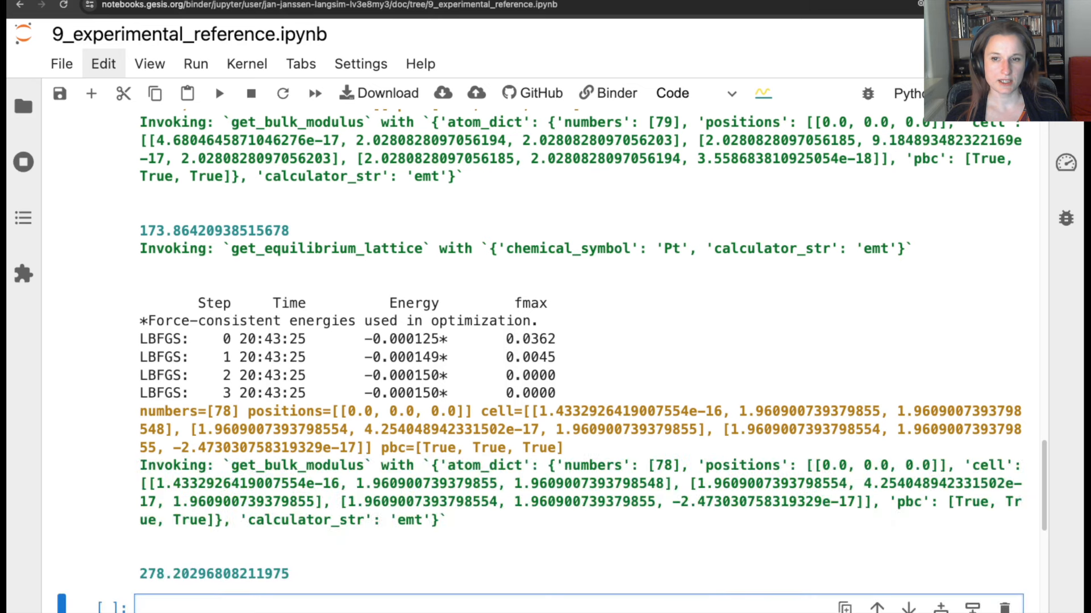
scroll("down", 3)
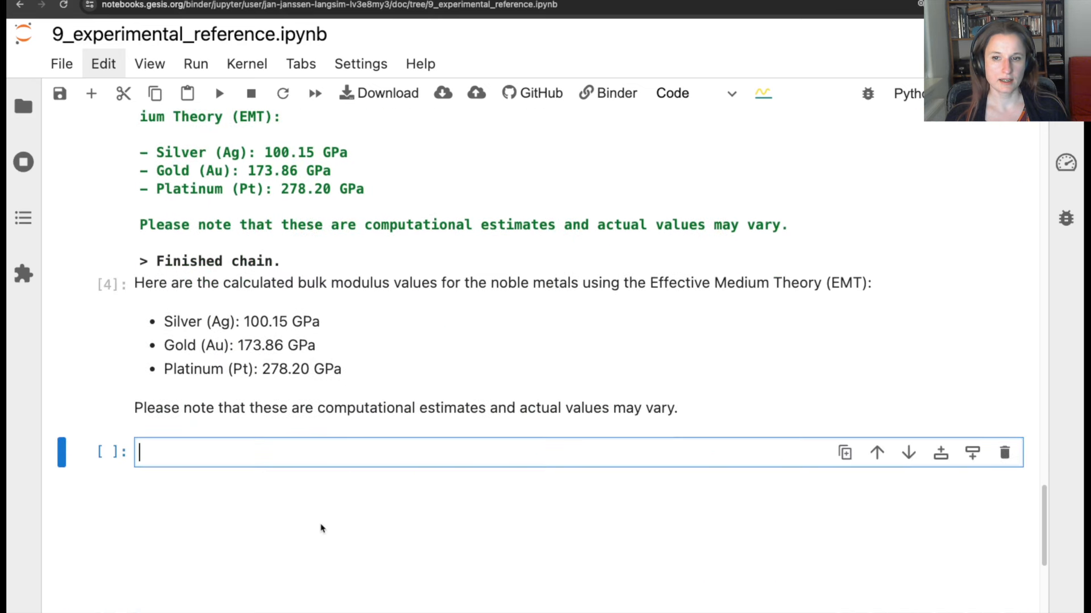
Step: Ask in a %%chat cell how the values compare to experiment (Ag 100, Au 180, Pt 230 GPa)
type("%%chat")
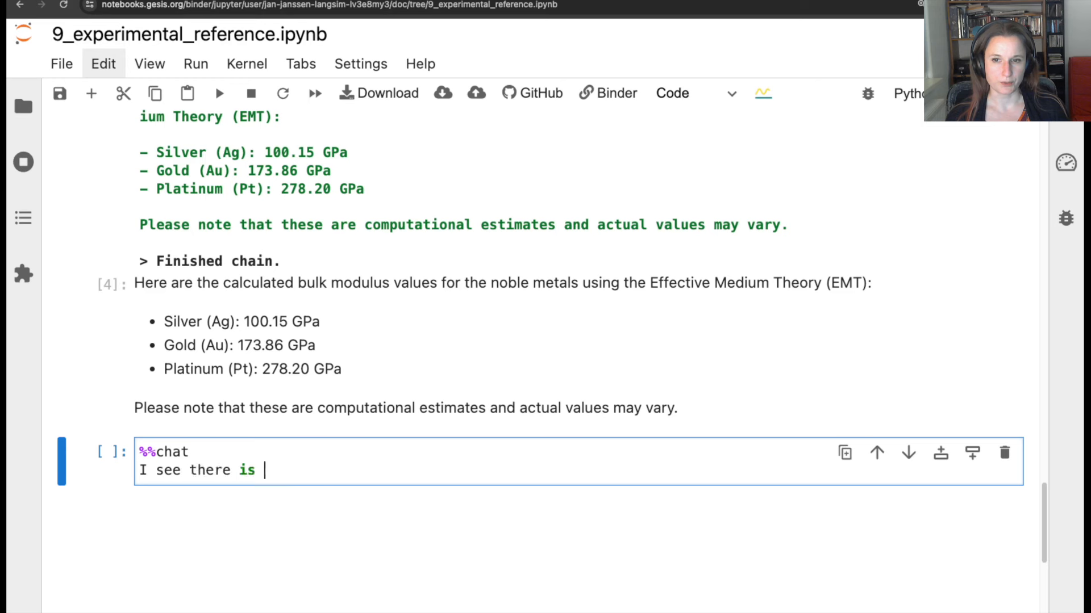
type("some uncertainty. How do these values compare to experiment?")
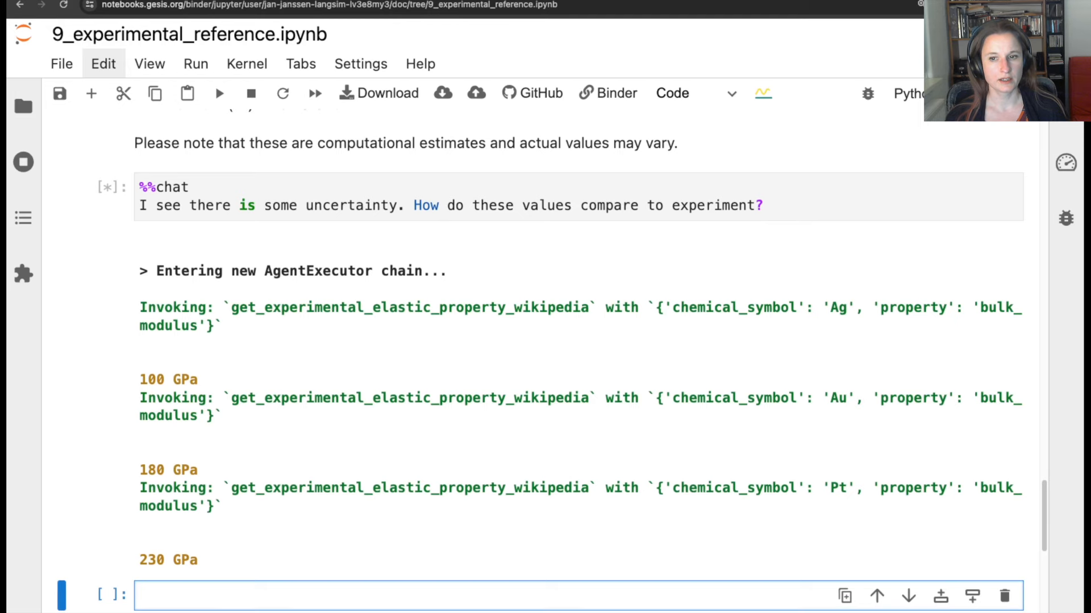
scroll("down", 3)
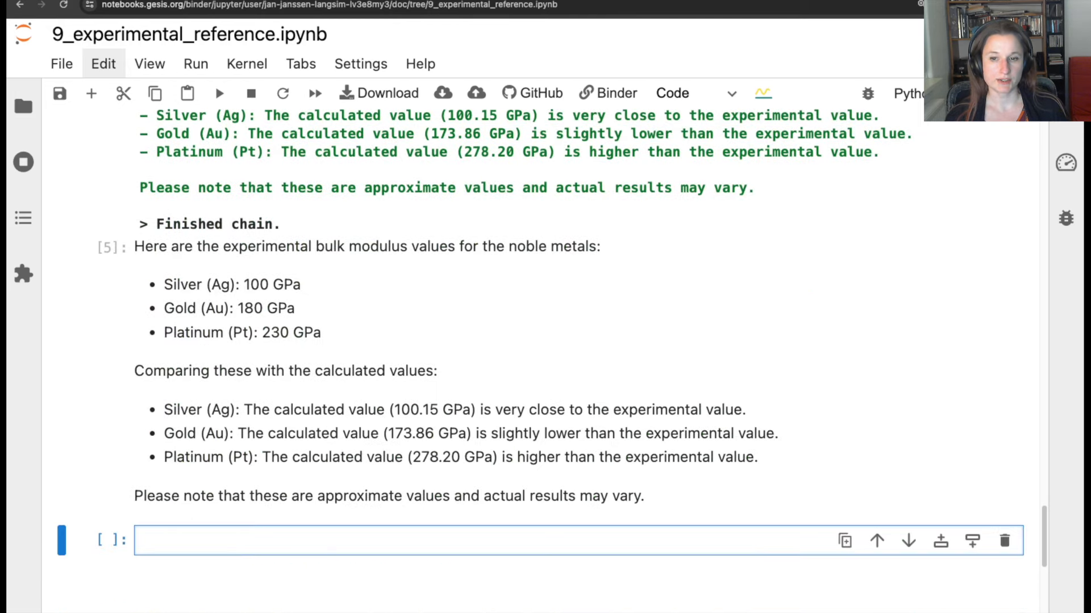
type("%%chat")
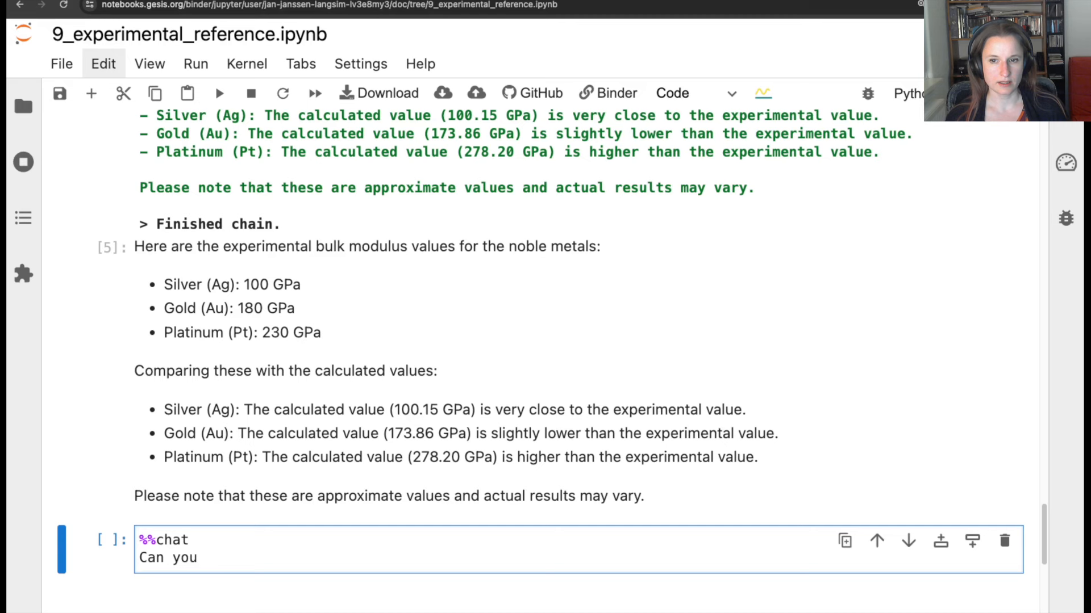